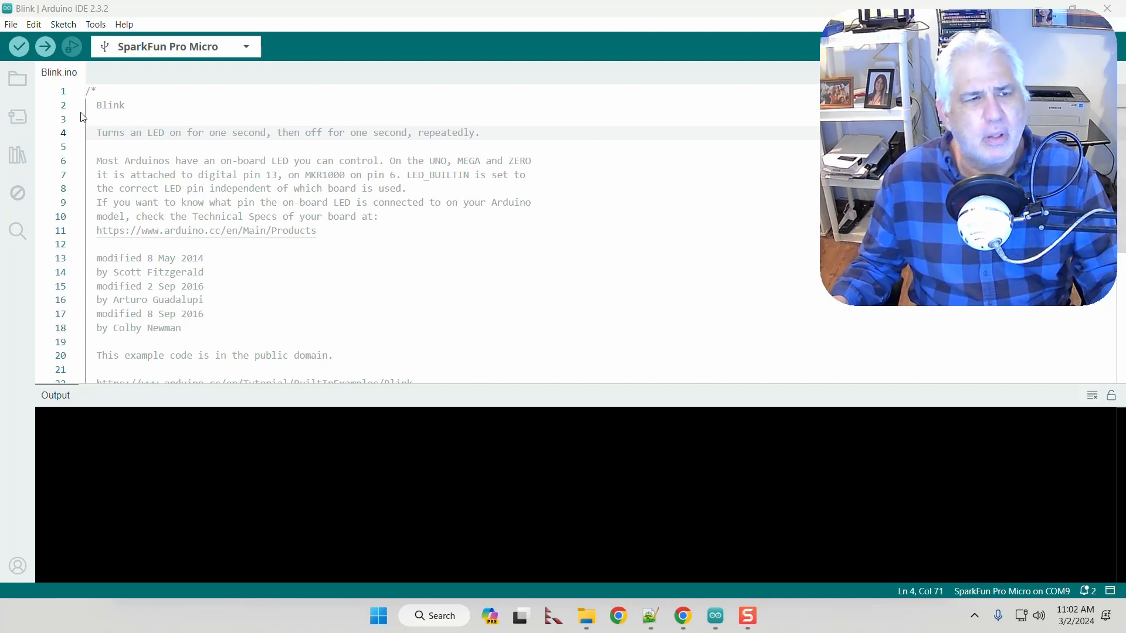
Step: Compile and upload the Blink sketch (3954 bytes) to the SparkFun Pro Micro
{"action": "left_click", "coordinate": [44, 46]}
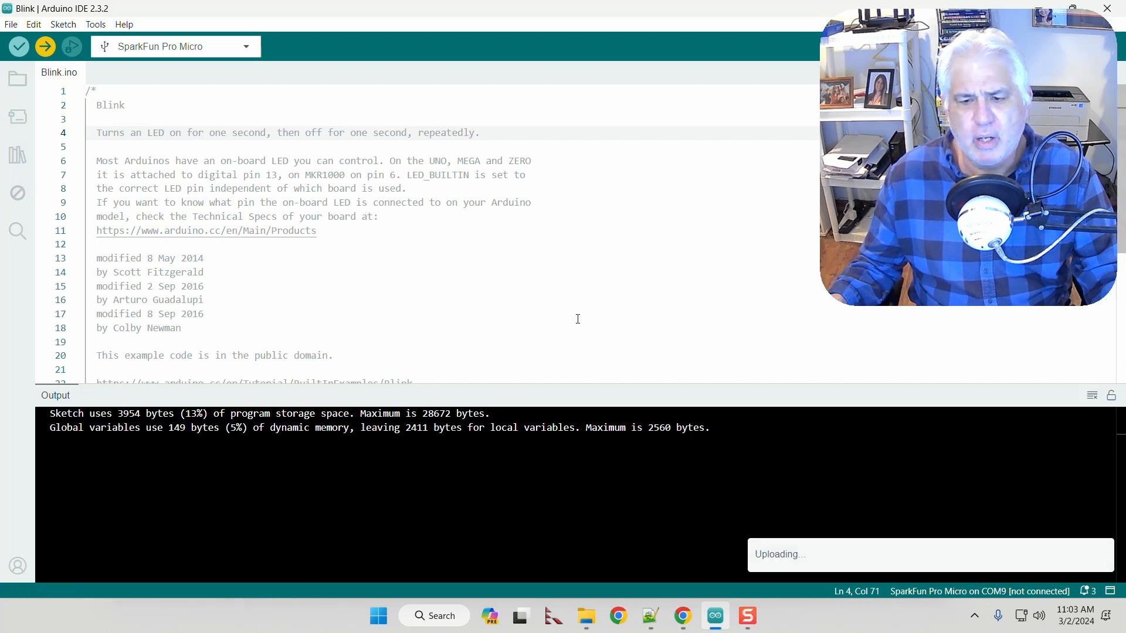
{"action": "mouse_move", "coordinate": [570, 307]}
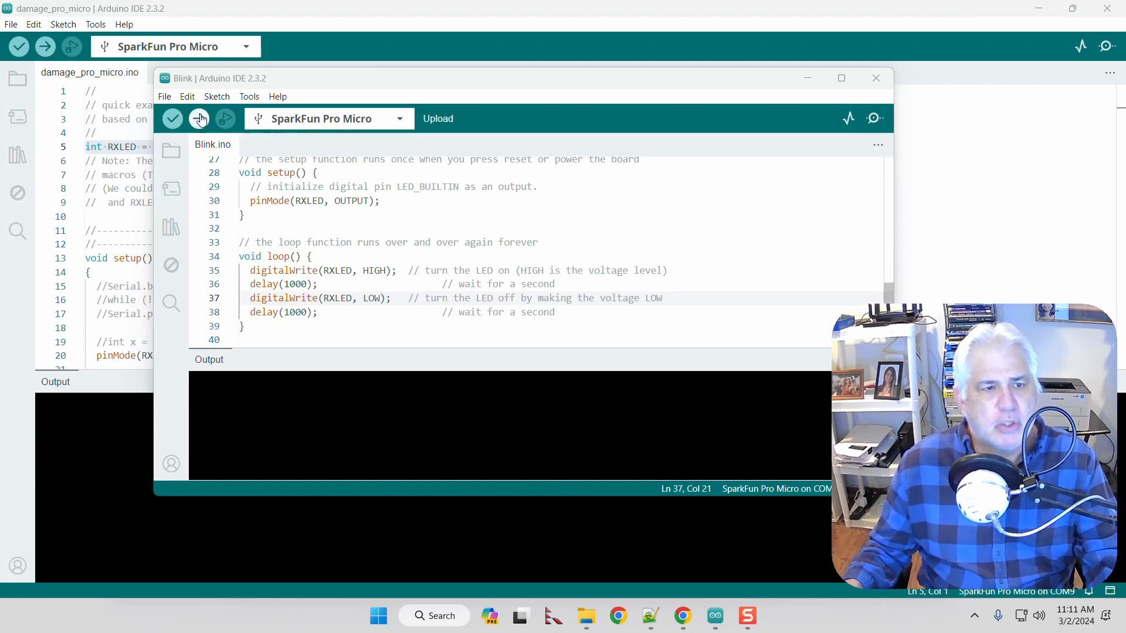
Step: Set the processor to ATmega32U4 (5V, 16 MHz) and upload the Blink sketch
{"action": "left_click", "coordinate": [249, 96]}
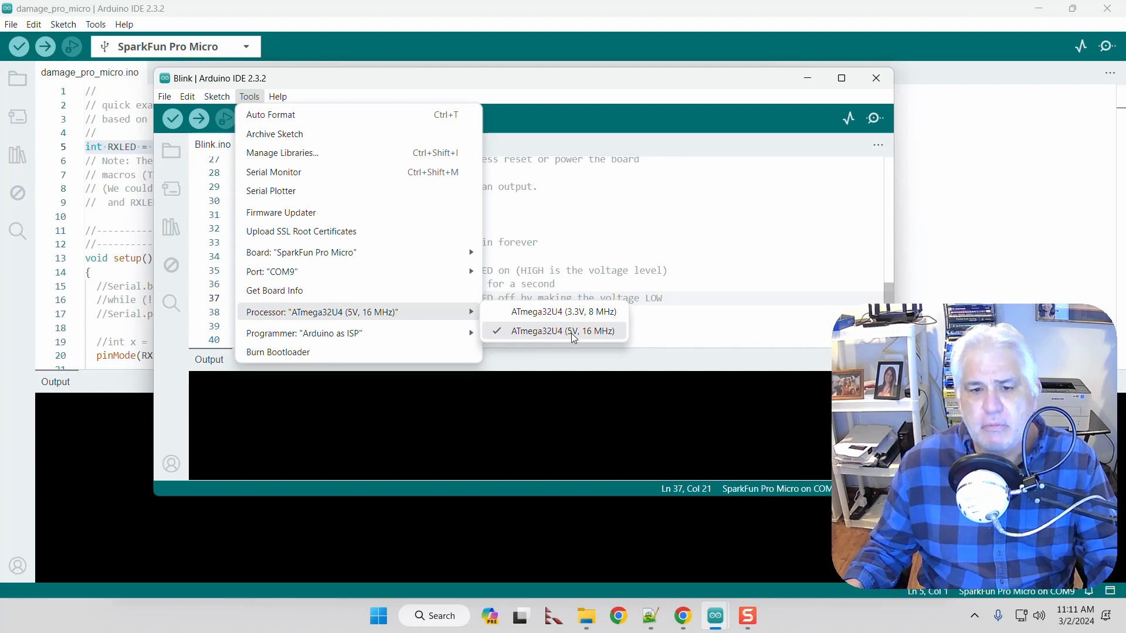
{"action": "left_click", "coordinate": [565, 331]}
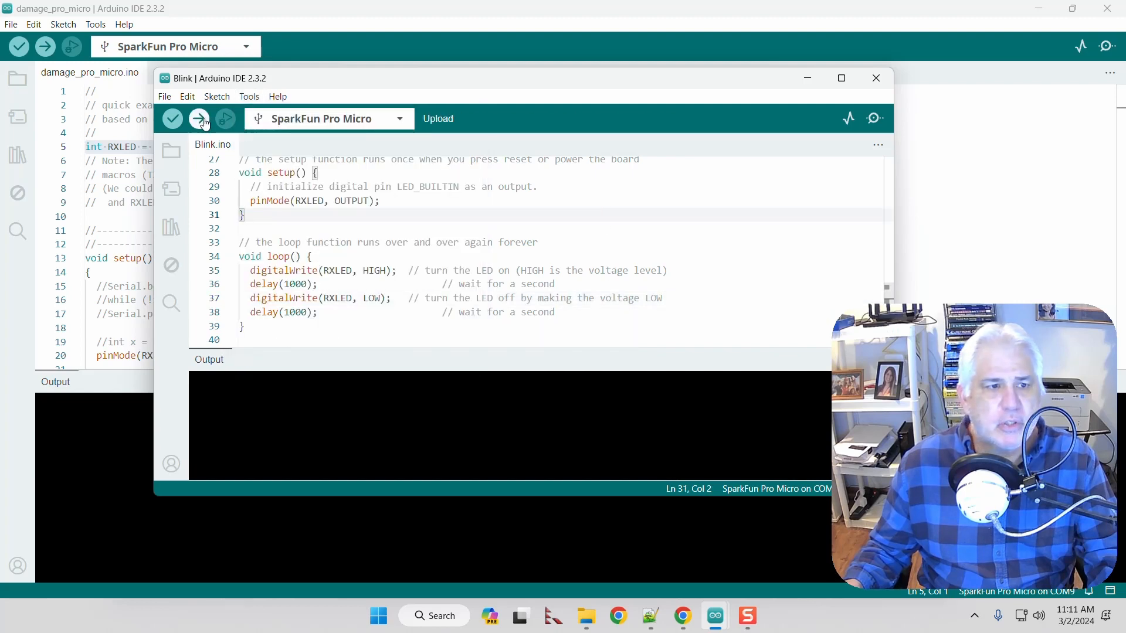
{"action": "left_click", "coordinate": [198, 118]}
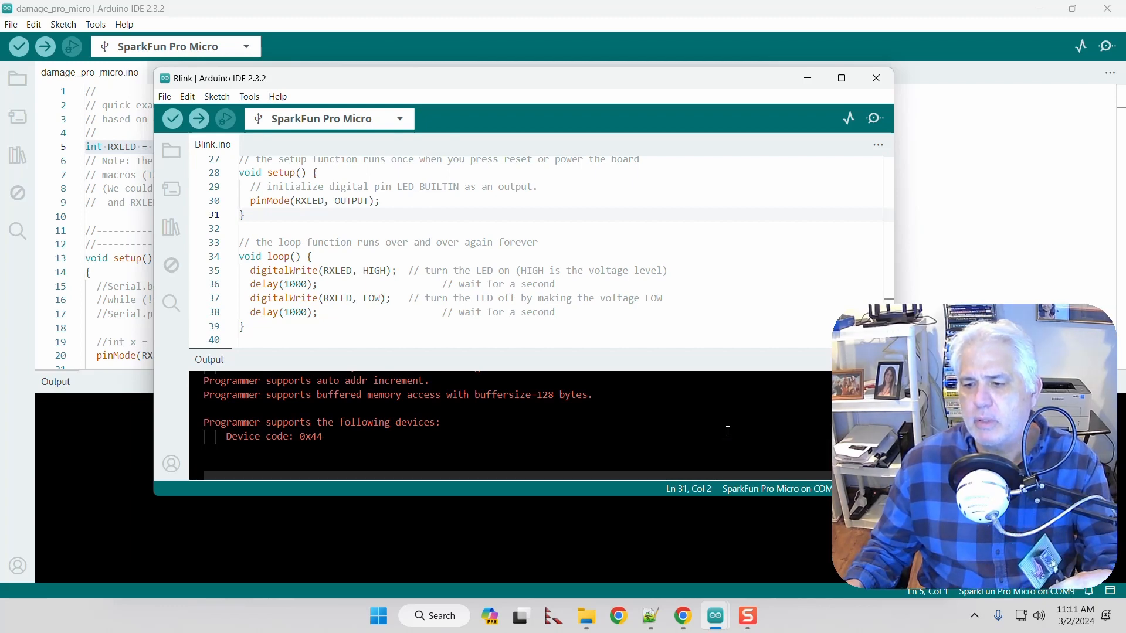
Step: Retry the Blink upload, then dismiss the COM9 exit status 1 error
{"action": "left_click", "coordinate": [249, 97]}
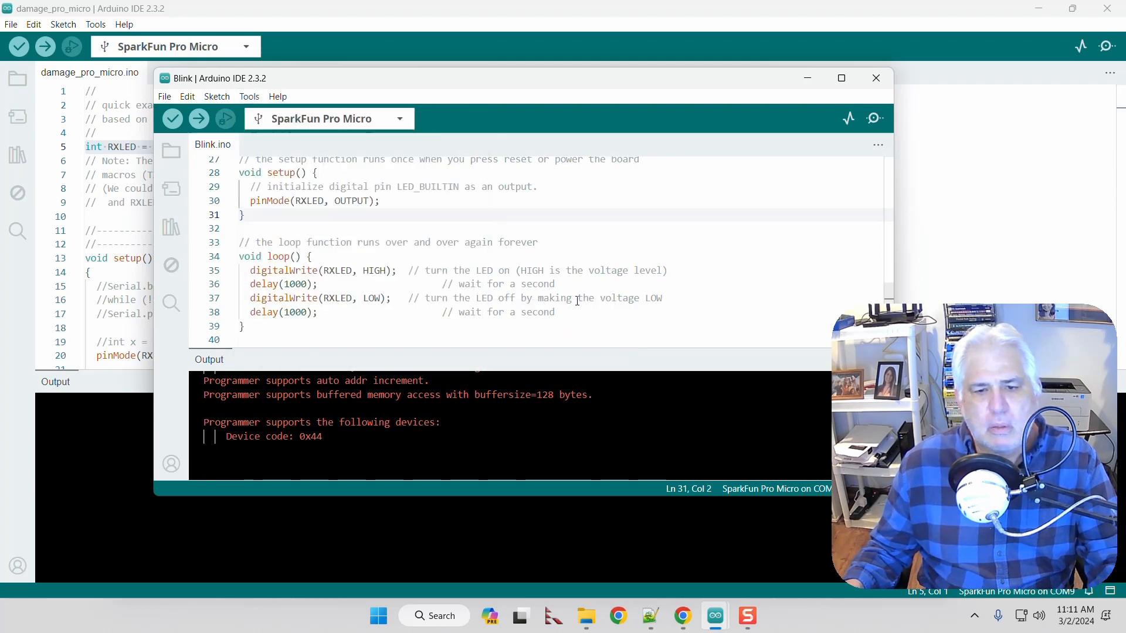
{"action": "left_click", "coordinate": [198, 119]}
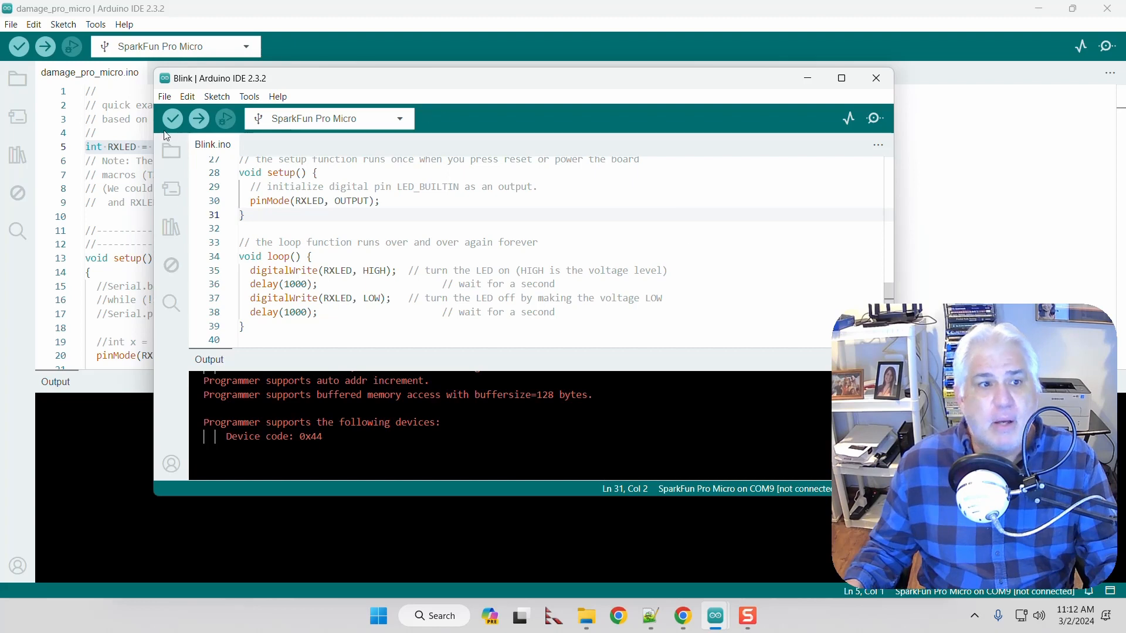
{"action": "left_click", "coordinate": [198, 118]}
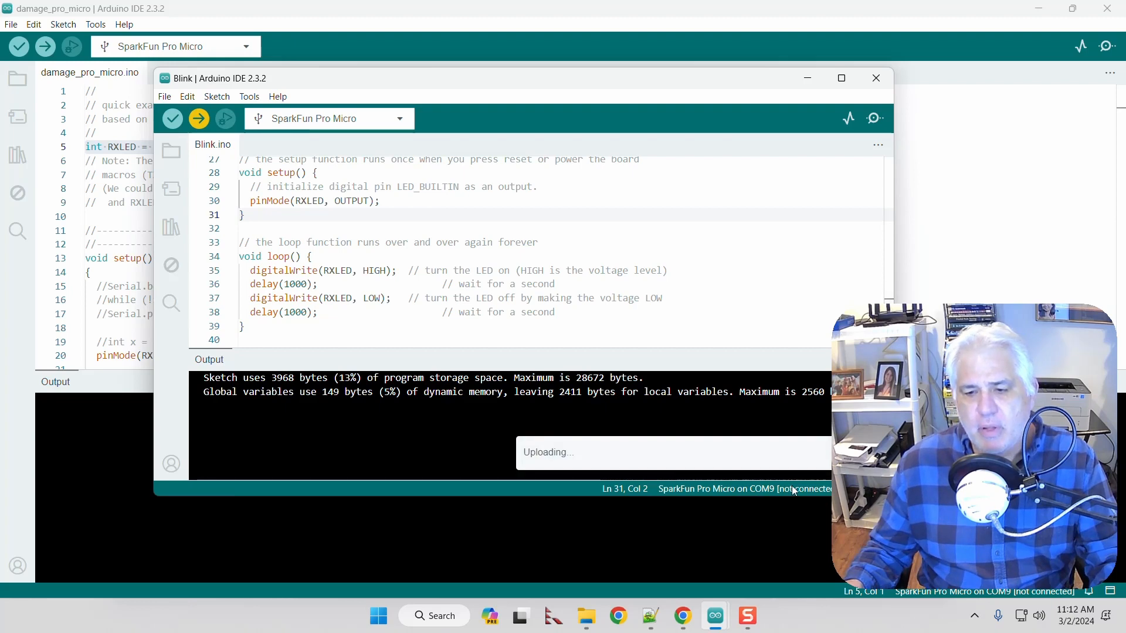
{"action": "mouse_move", "coordinate": [803, 491]}
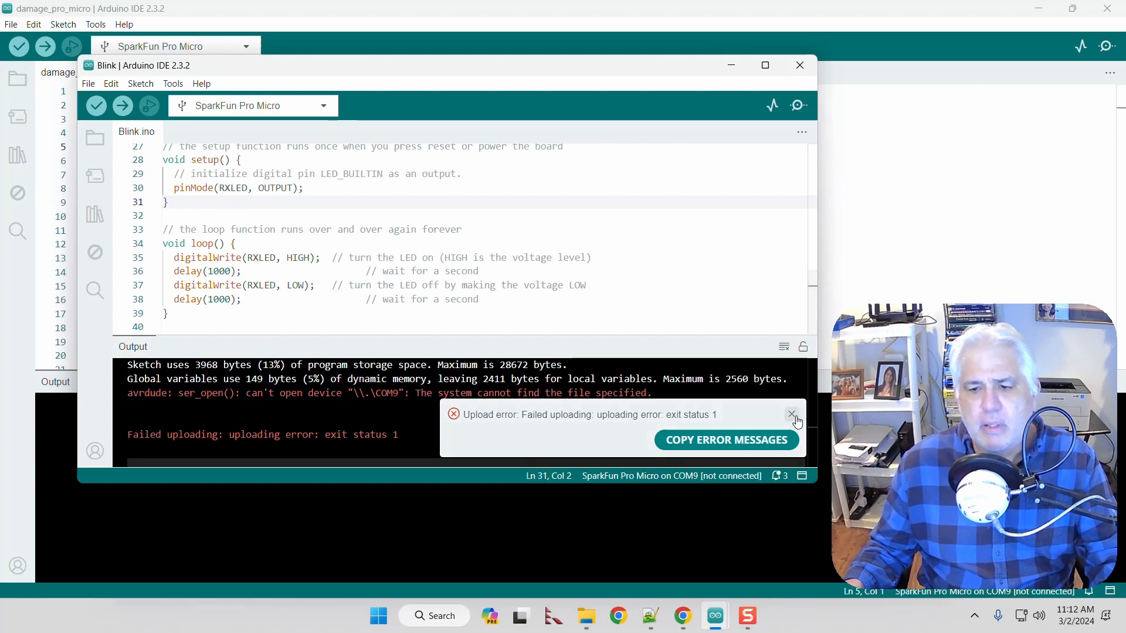
{"action": "left_click", "coordinate": [791, 413]}
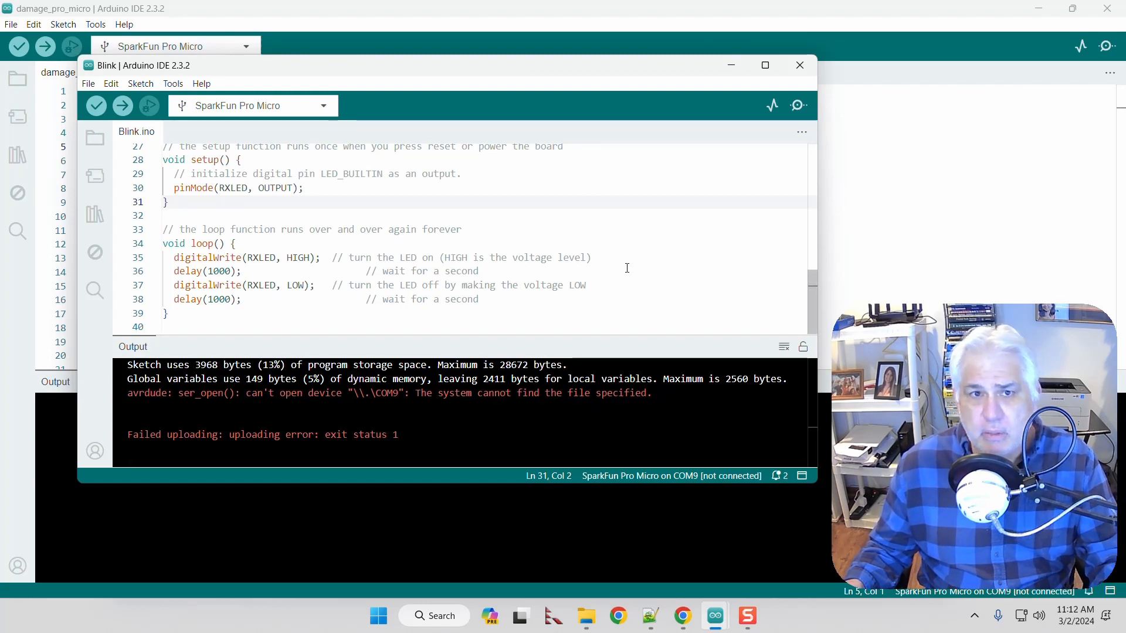
{"action": "mouse_move", "coordinate": [560, 208]}
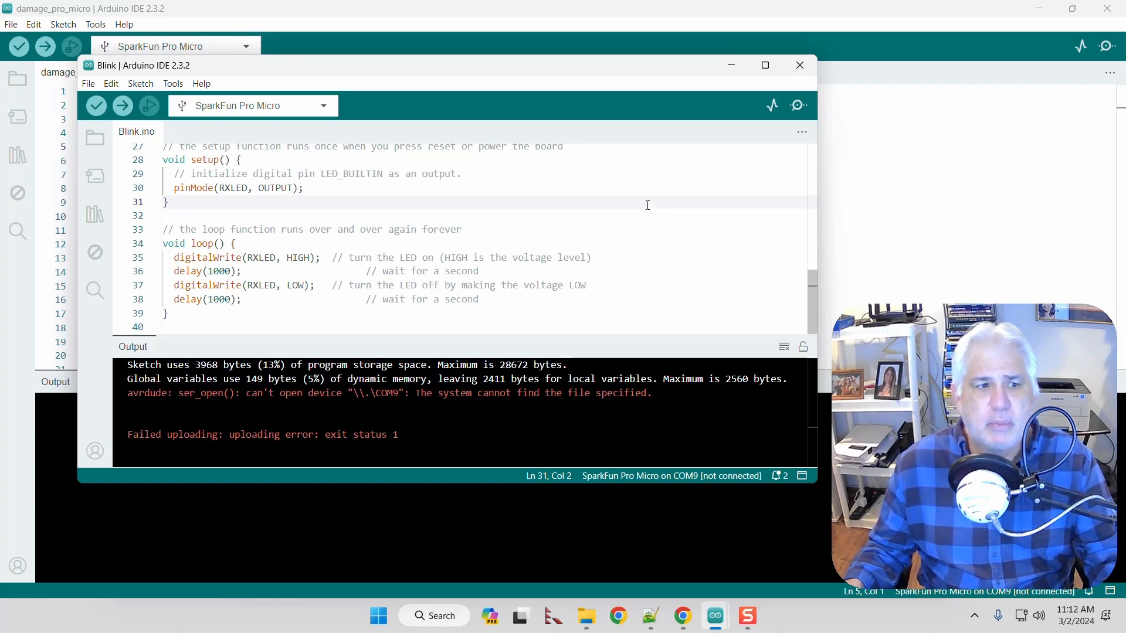
Step: Reselect ATmega32U4 (5V, 16 MHz), upload Blink, and dismiss the Done uploading notice
{"action": "left_click", "coordinate": [172, 83]}
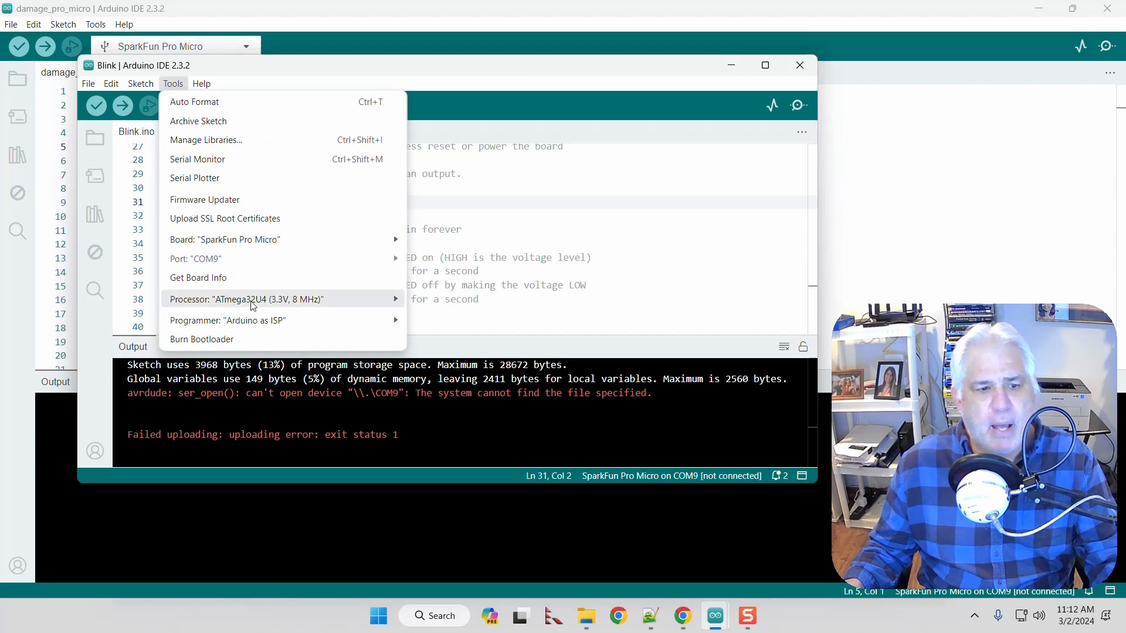
{"action": "left_click", "coordinate": [245, 299]}
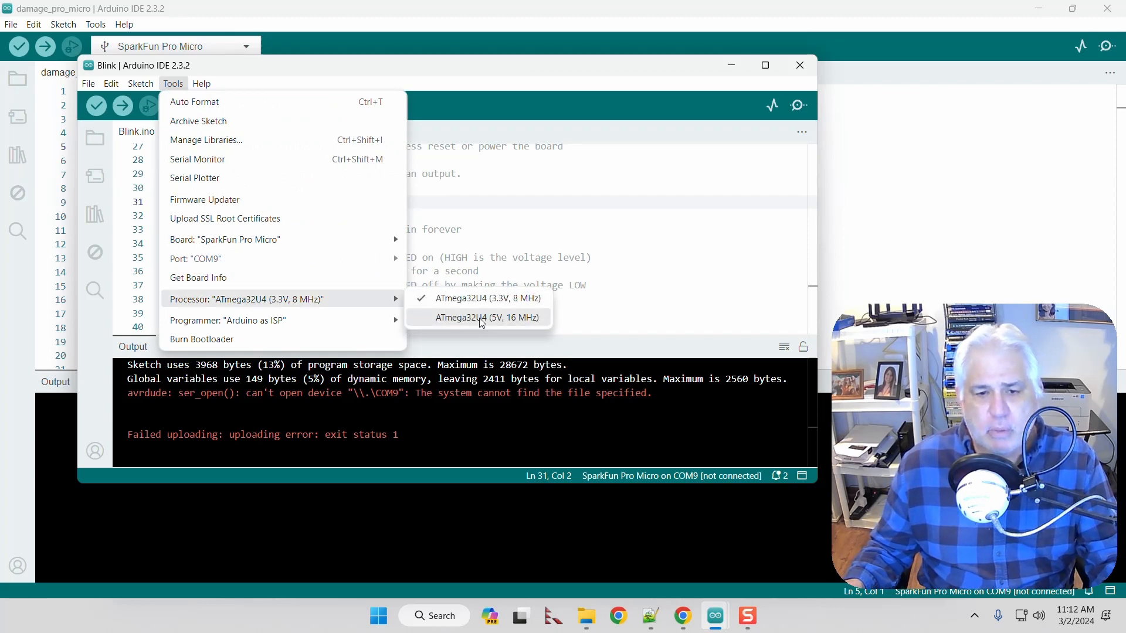
{"action": "left_click", "coordinate": [486, 317]}
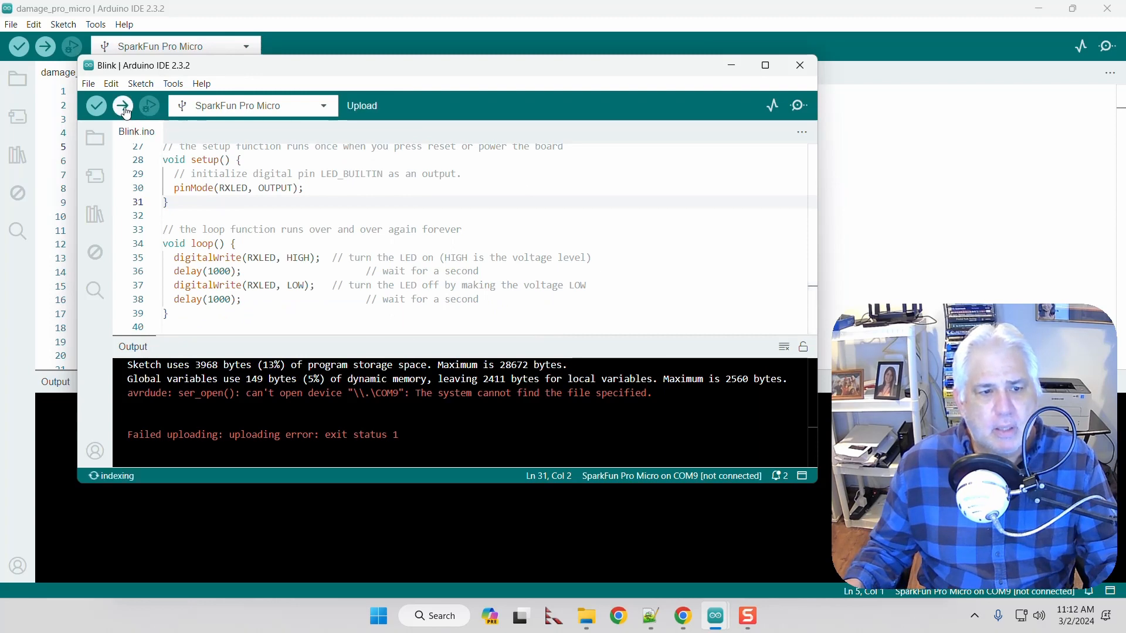
{"action": "left_click", "coordinate": [123, 106]}
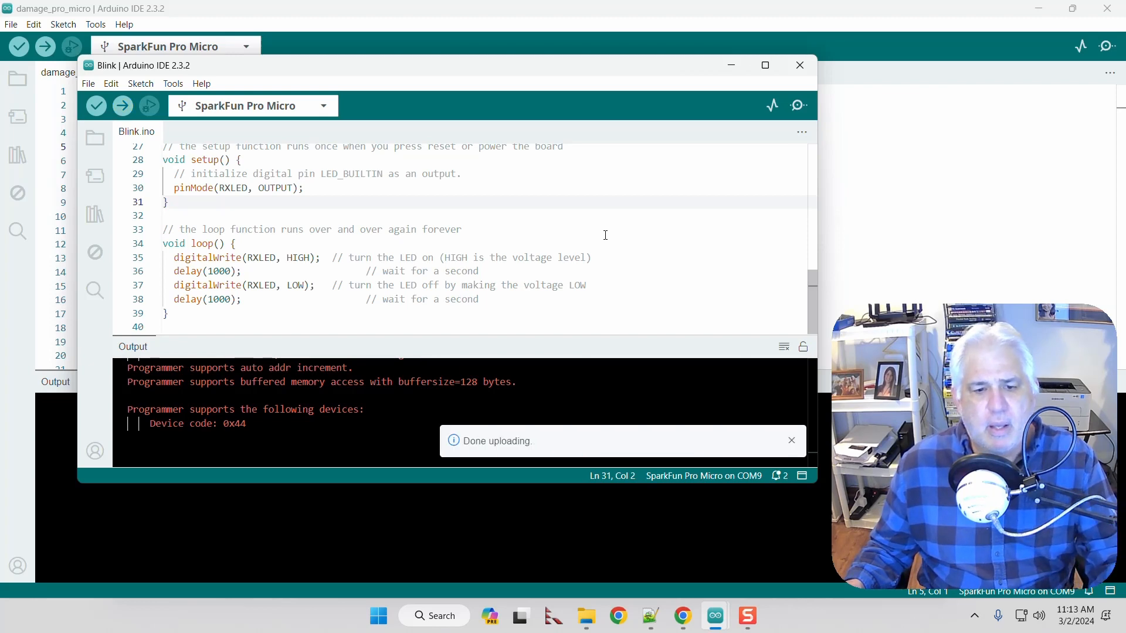
{"action": "left_click", "coordinate": [791, 440]}
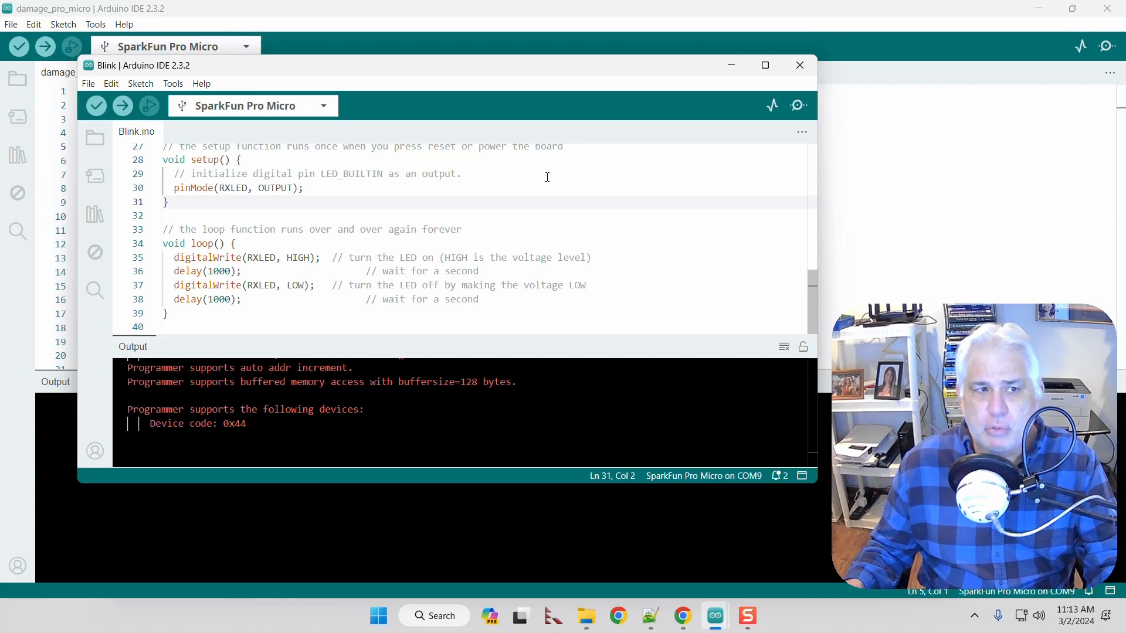
Step: Uncomment the PLLCSR-overwriting loop in damage_pro_micro and verify the sketch
{"action": "left_click", "coordinate": [799, 65]}
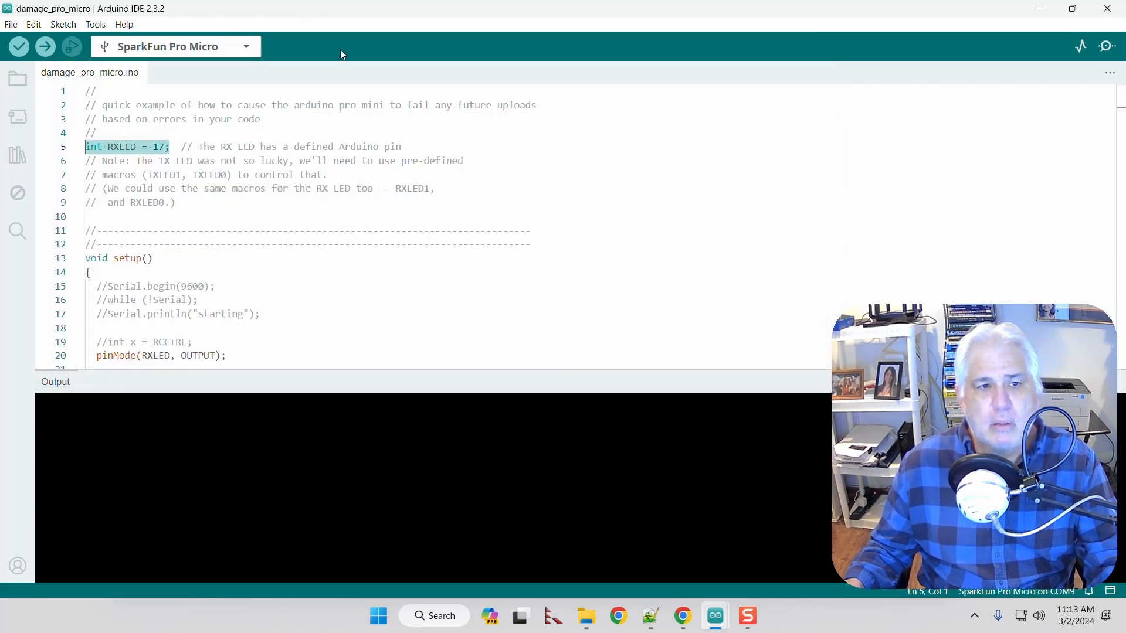
{"action": "mouse_move", "coordinate": [422, 299]}
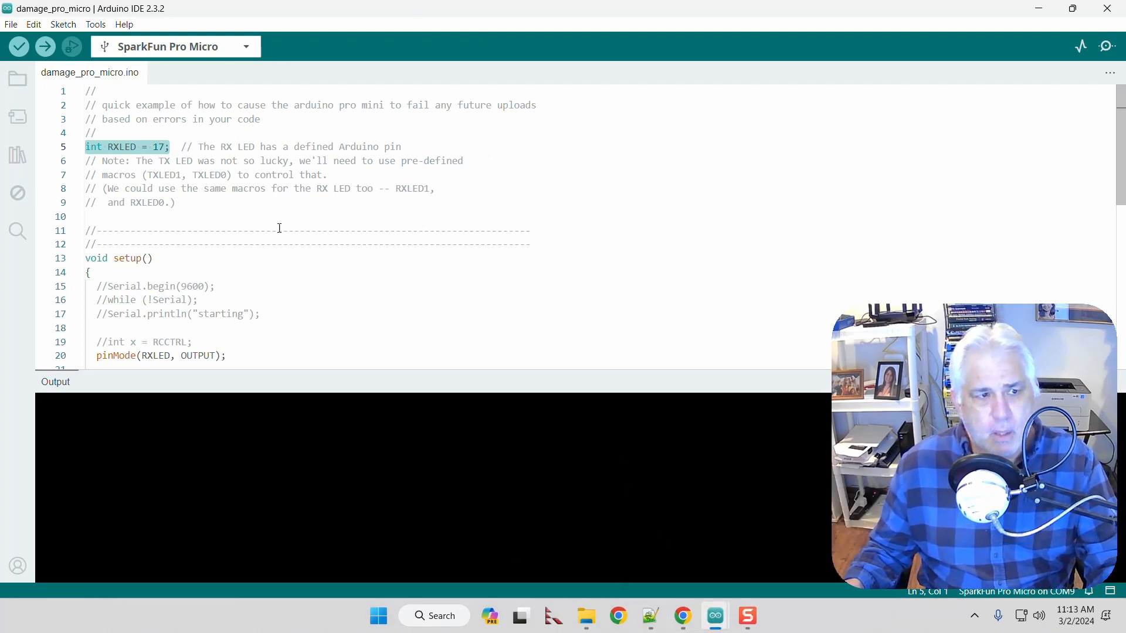
{"action": "scroll", "scroll_direction": "down", "scroll_amount": 3}
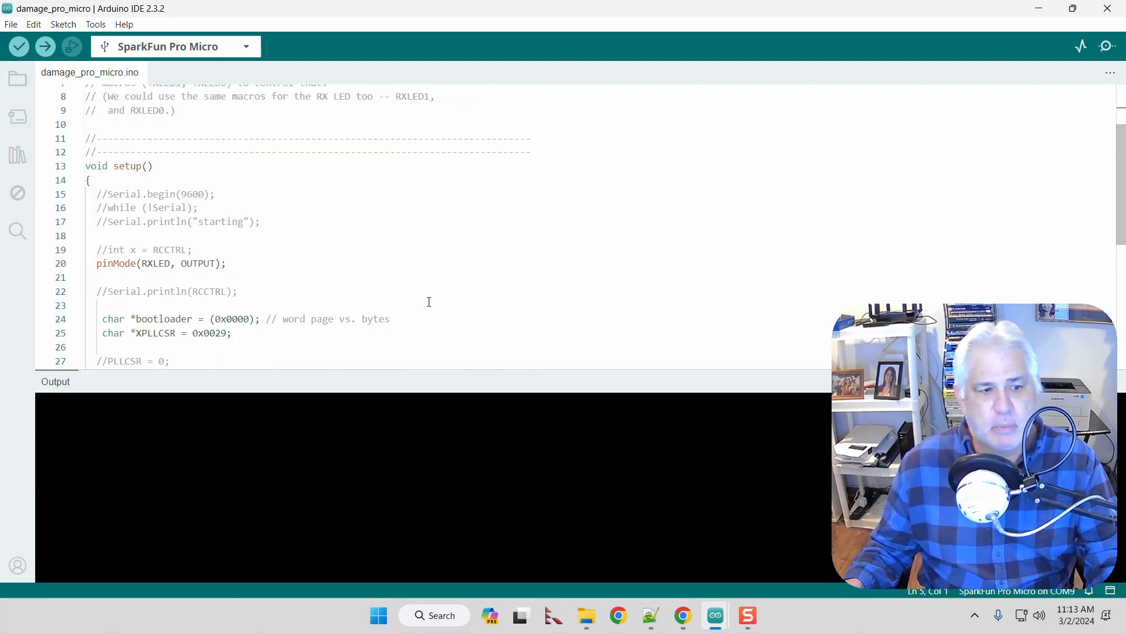
{"action": "scroll", "scroll_direction": "down", "scroll_amount": 3}
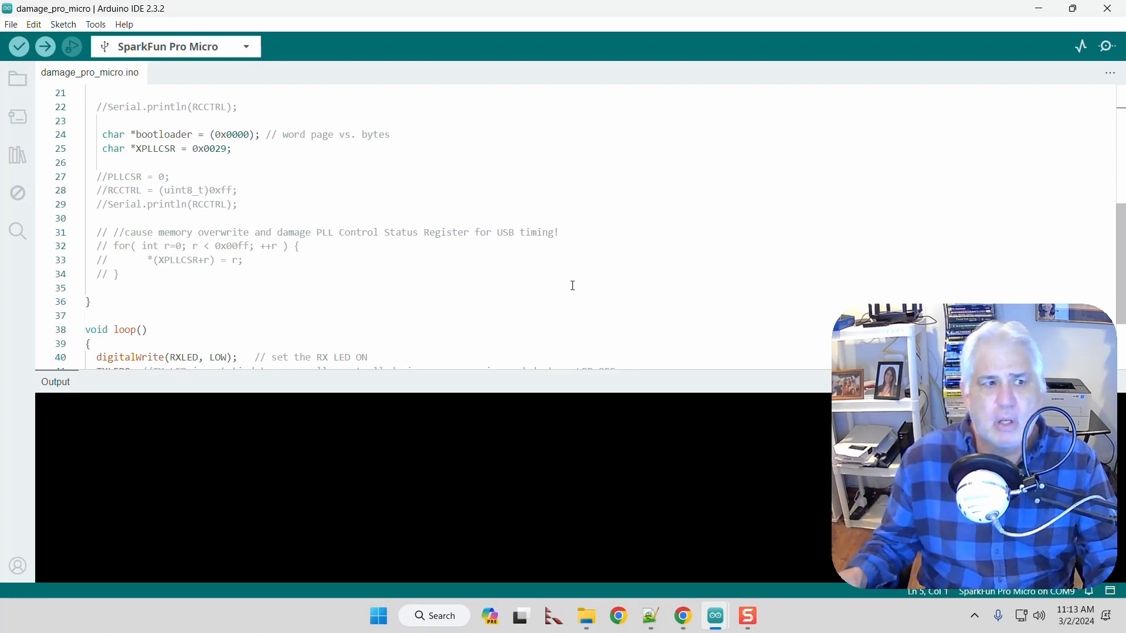
{"action": "mouse_move", "coordinate": [306, 298]}
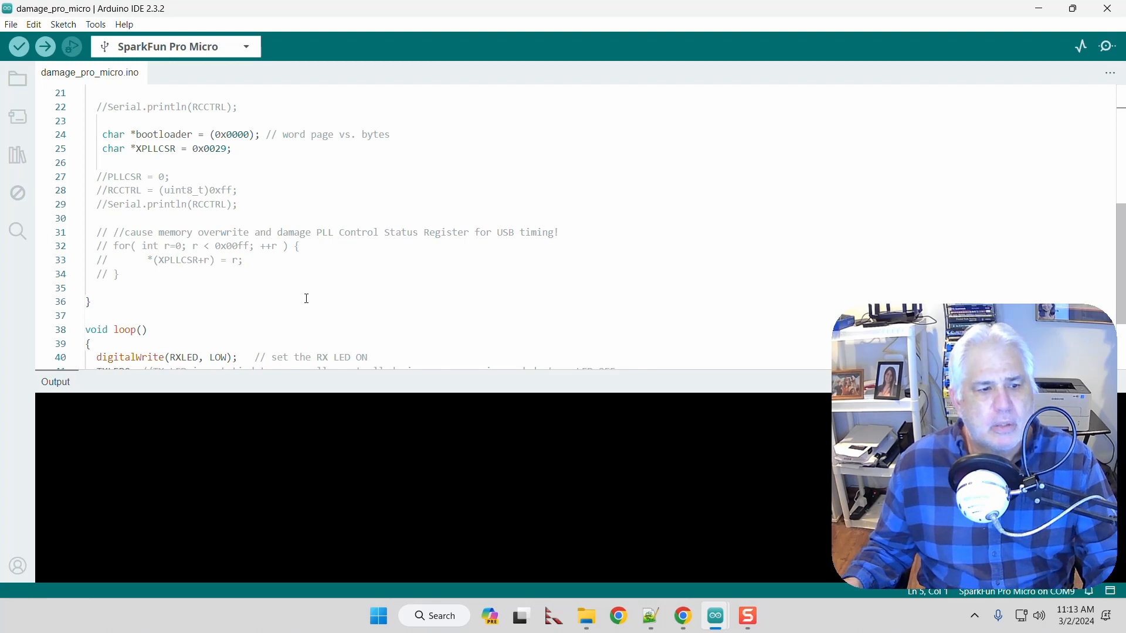
{"action": "left_click_drag", "start_coordinate": [96, 245], "coordinate": [119, 274]}
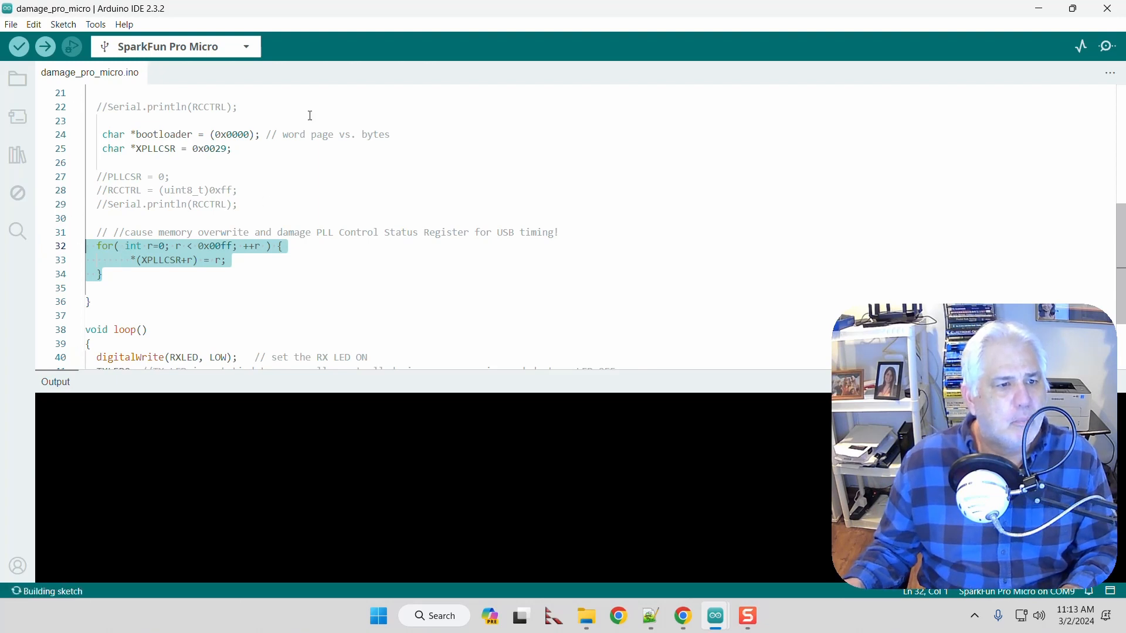
{"action": "left_click", "coordinate": [95, 25]}
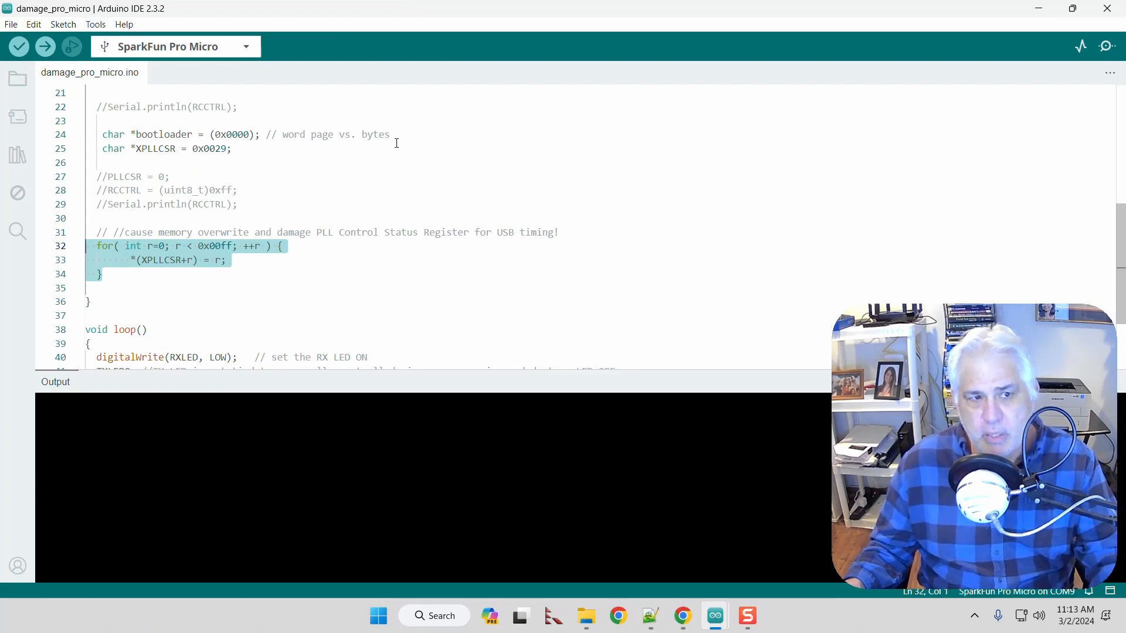
Step: Upload the 3986-byte damage_pro_micro sketch to the Pro Micro on COM9
{"action": "left_click", "coordinate": [57, 47]}
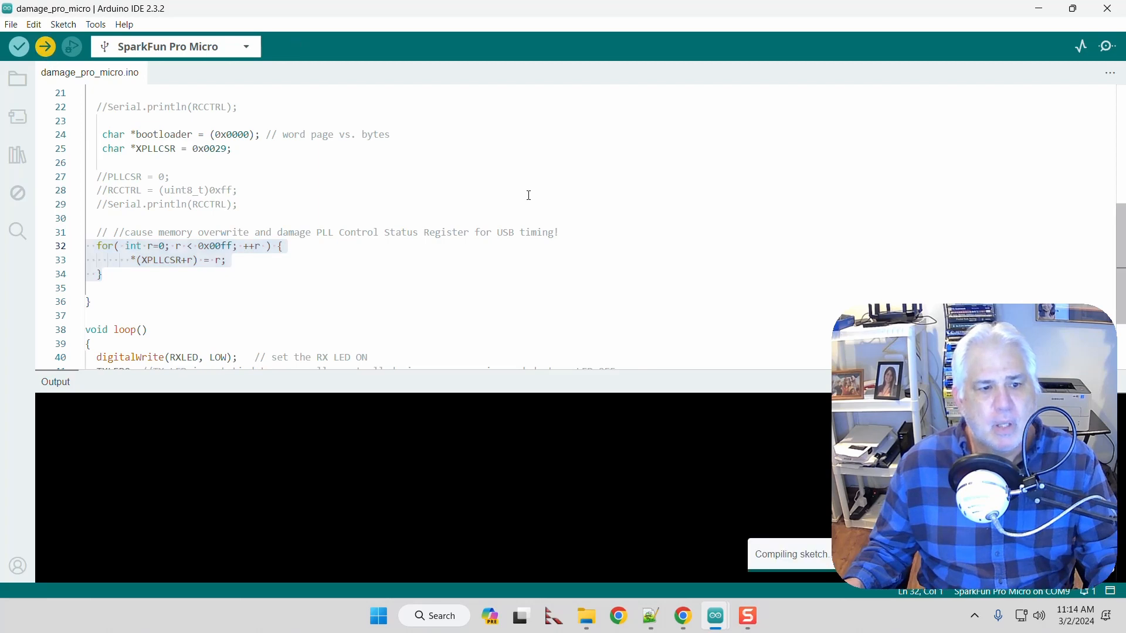
{"action": "left_click", "coordinate": [44, 46]}
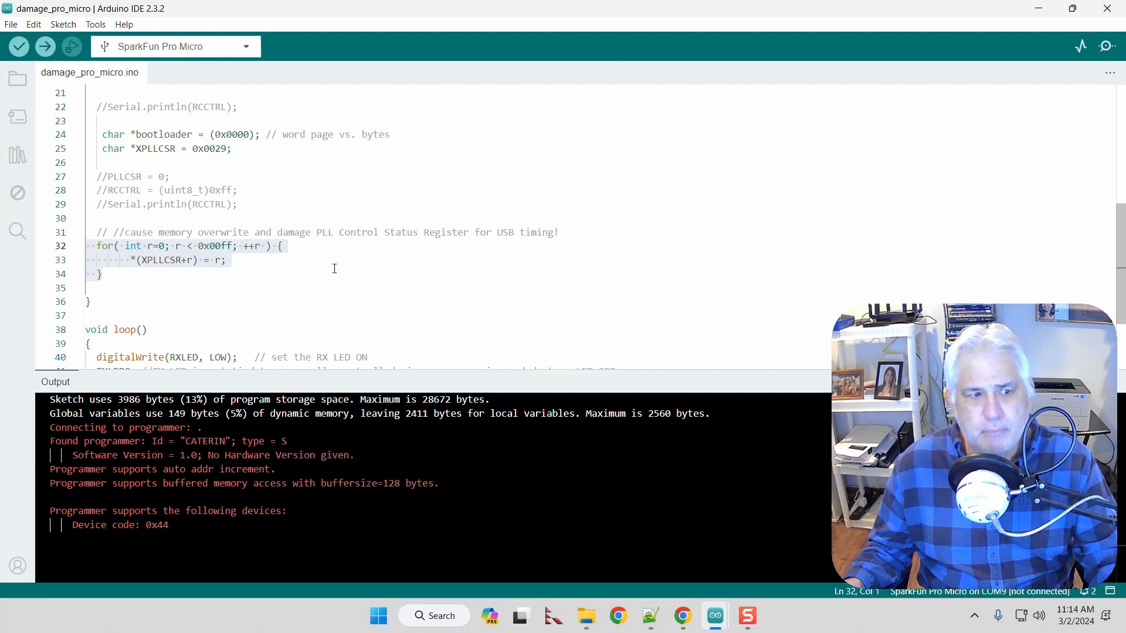
{"action": "left_click", "coordinate": [44, 46]}
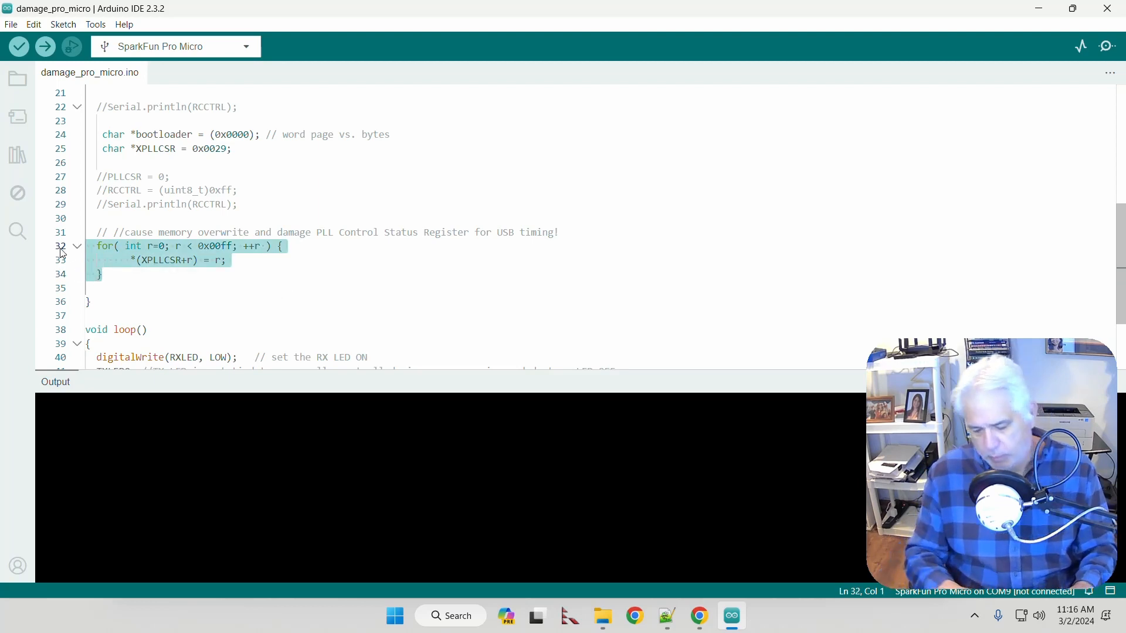
Step: Comment out the memory-overwriting for loop in setup with Ctrl+/
{"action": "key", "text": "Ctrl+/"}
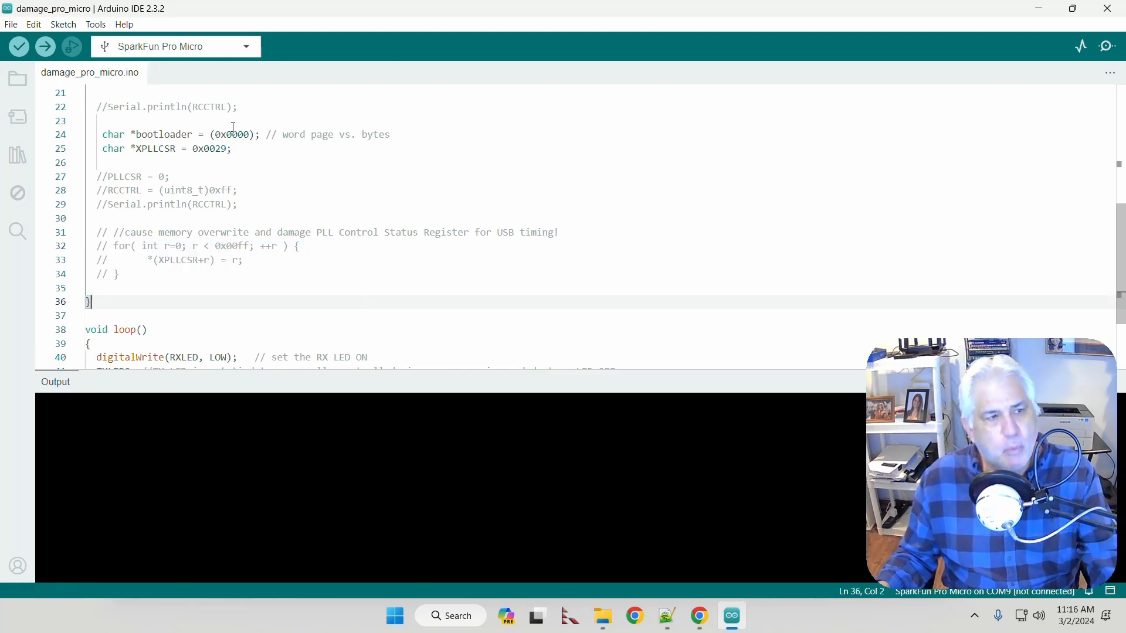
{"action": "left_click", "coordinate": [41, 46]}
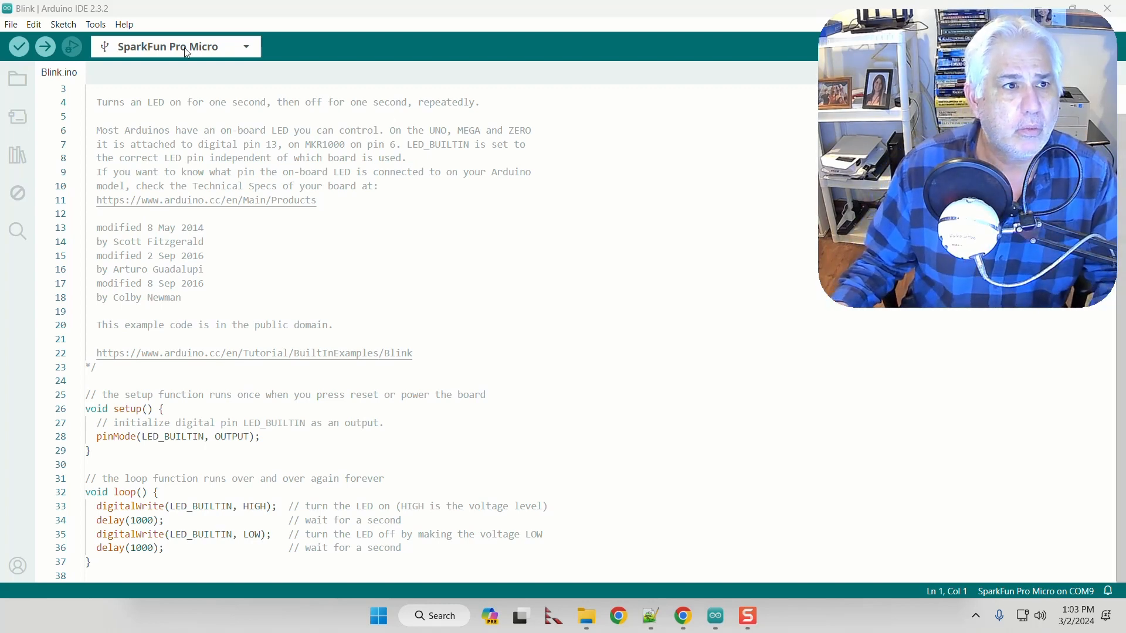
Step: Check the board settings unchanged, then upload Blink twice while double-resetting the board
{"action": "left_click", "coordinate": [96, 24]}
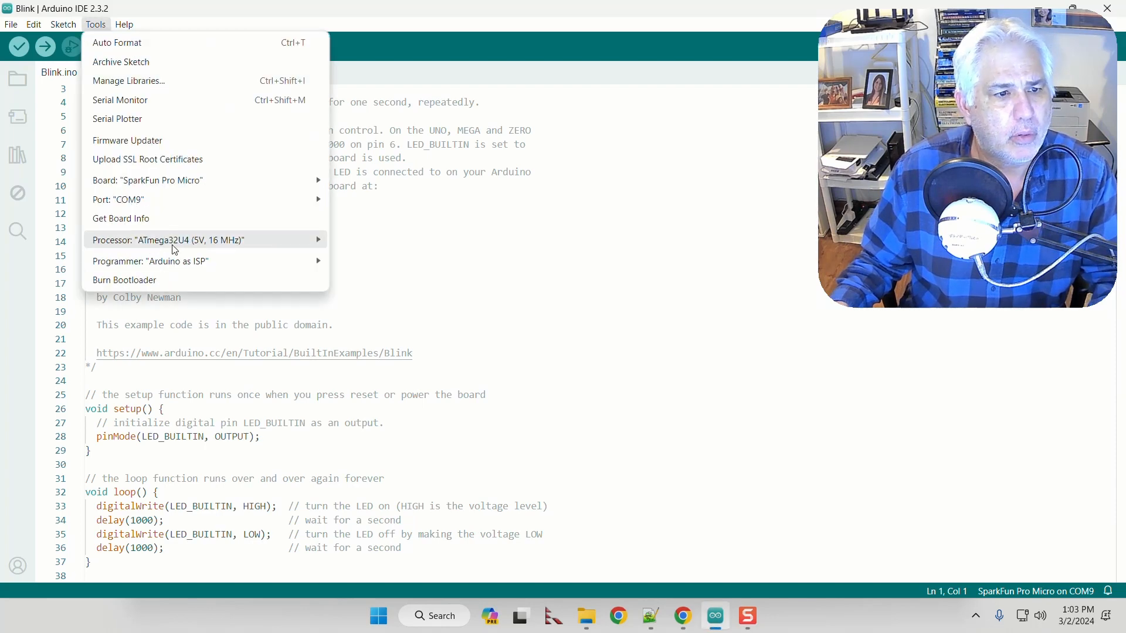
{"action": "left_click", "coordinate": [391, 235]}
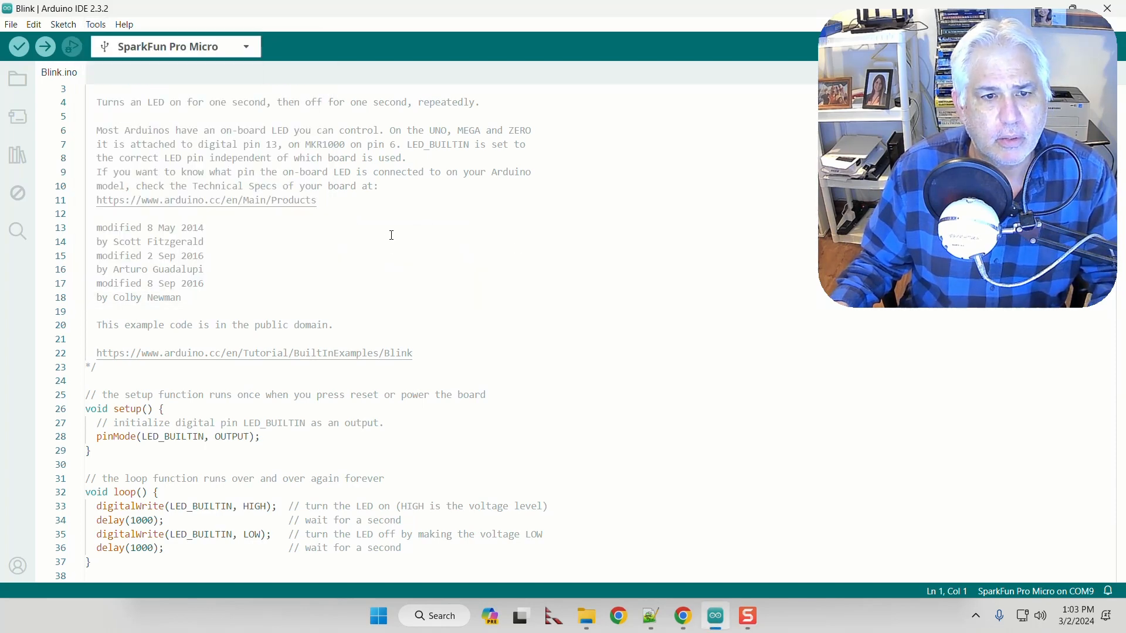
{"action": "left_click", "coordinate": [47, 47]}
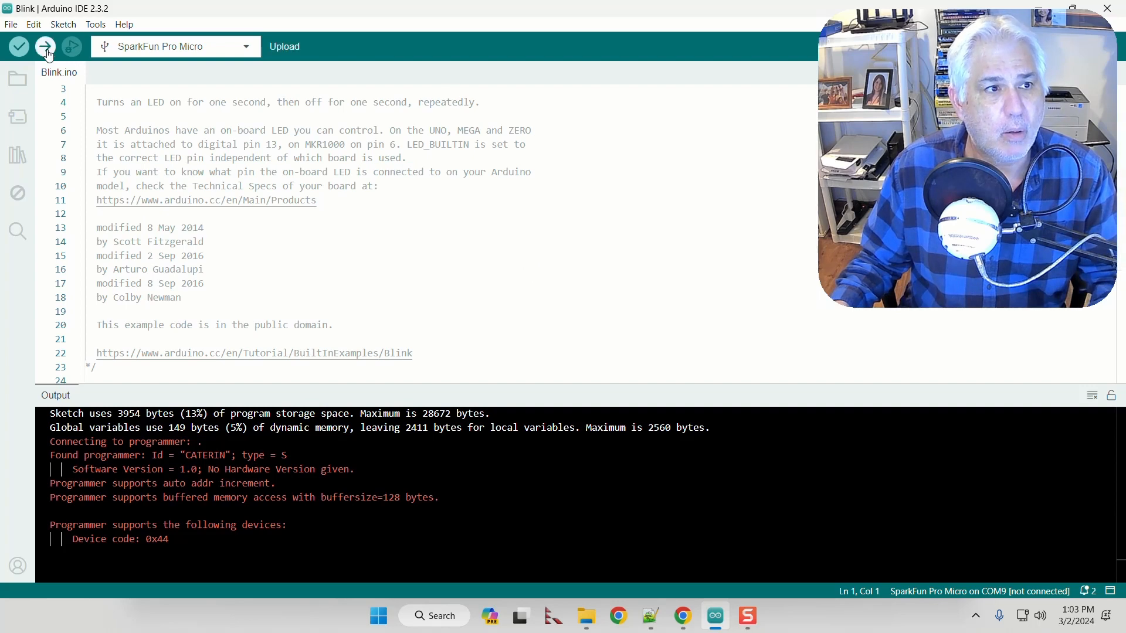
{"action": "left_click", "coordinate": [44, 46]}
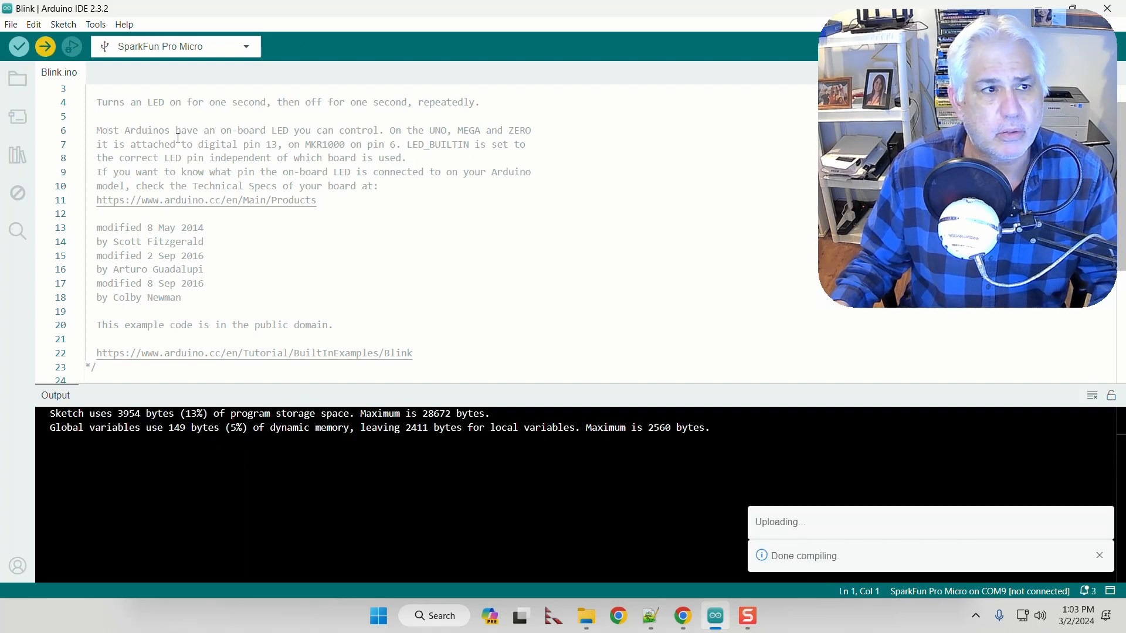
{"action": "mouse_move", "coordinate": [451, 260]}
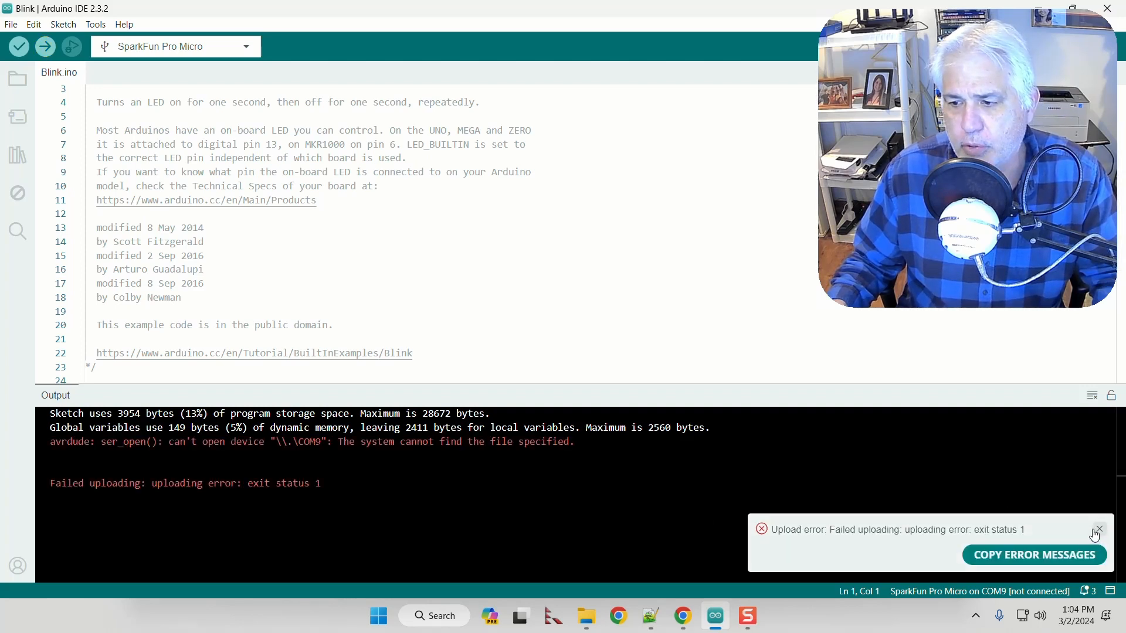
Step: Dismiss the upload error and retry with a double reset until Blink finishes uploading
{"action": "left_click", "coordinate": [1098, 529]}
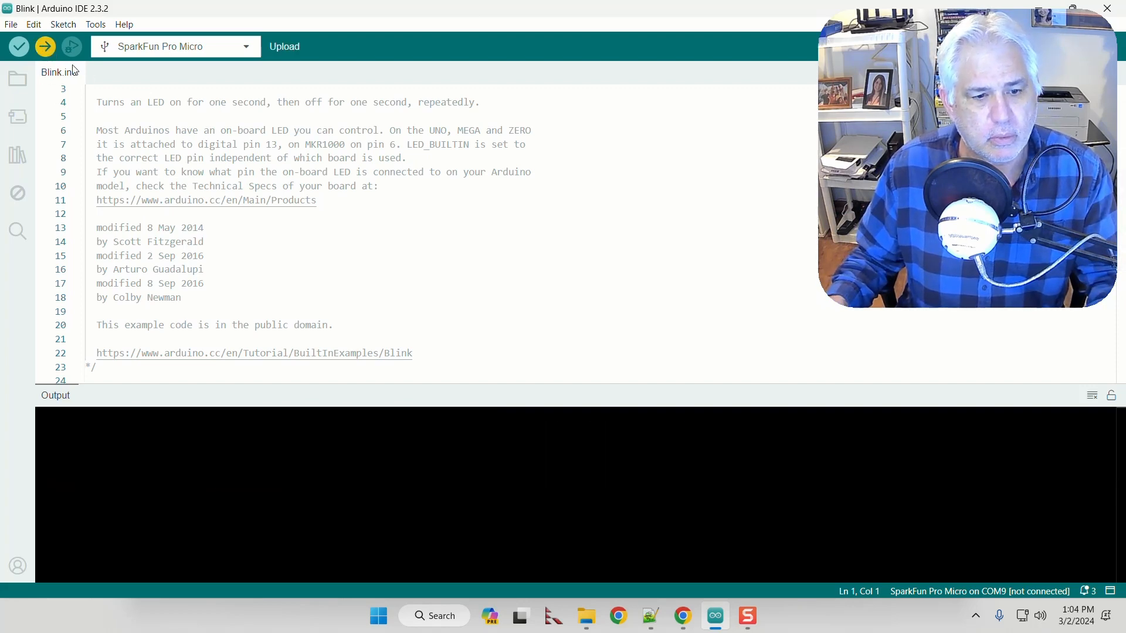
{"action": "left_click", "coordinate": [45, 46]}
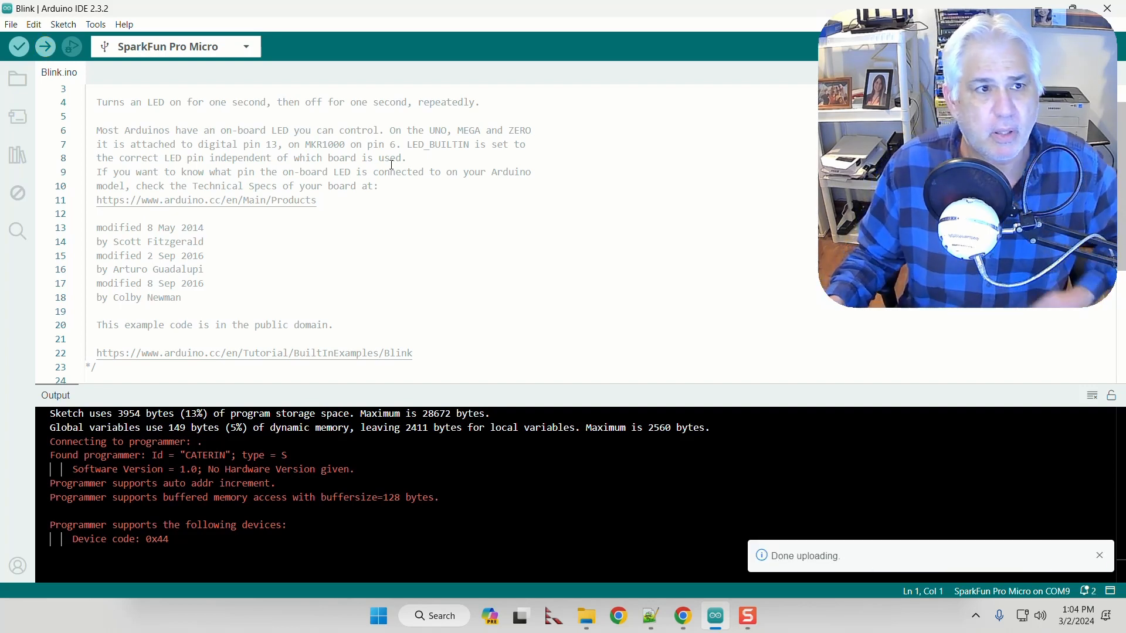
{"action": "left_click", "coordinate": [1099, 555]}
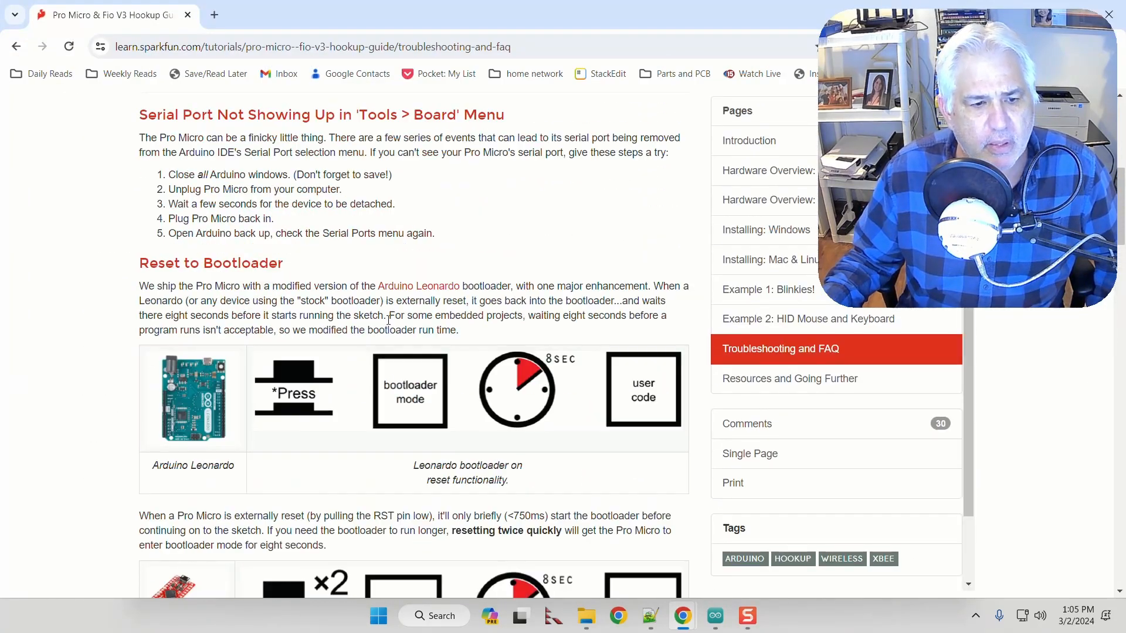
Step: Scroll past Reset to Bootloader to the bricked Pro Micro recovery section
{"action": "scroll", "scroll_direction": "down", "scroll_amount": 3}
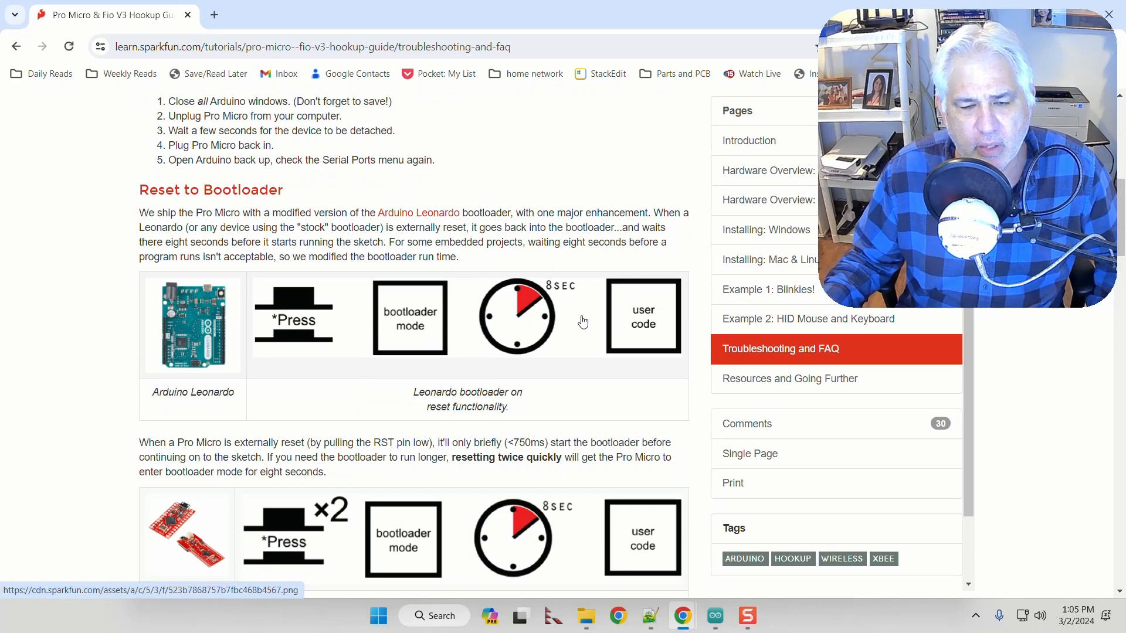
{"action": "mouse_move", "coordinate": [601, 327]}
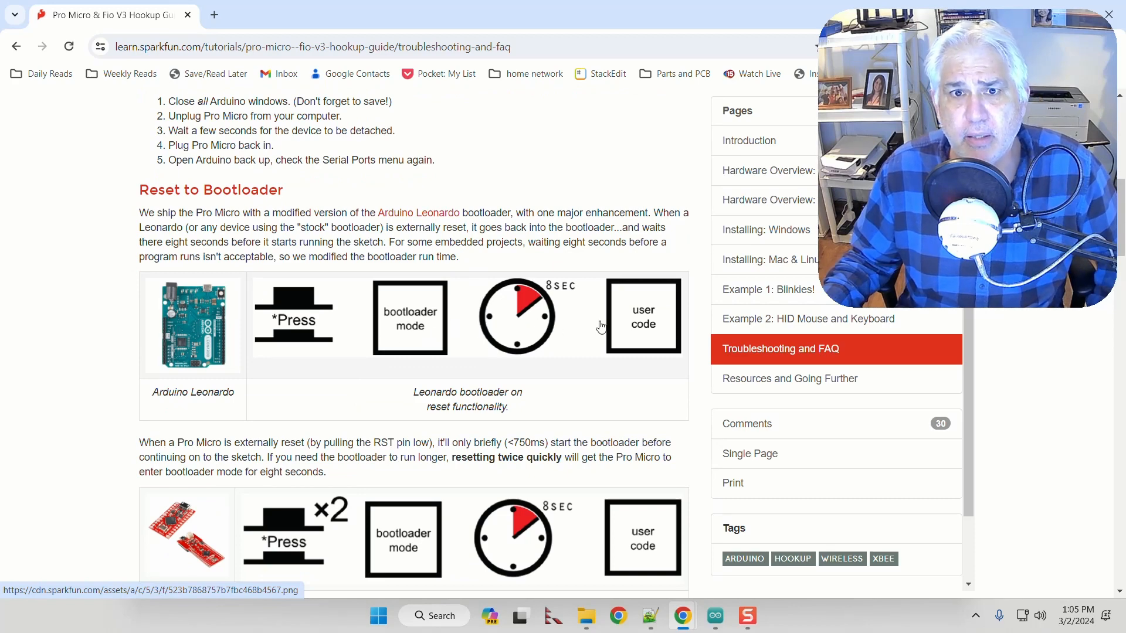
{"action": "scroll", "scroll_direction": "down", "scroll_amount": 3}
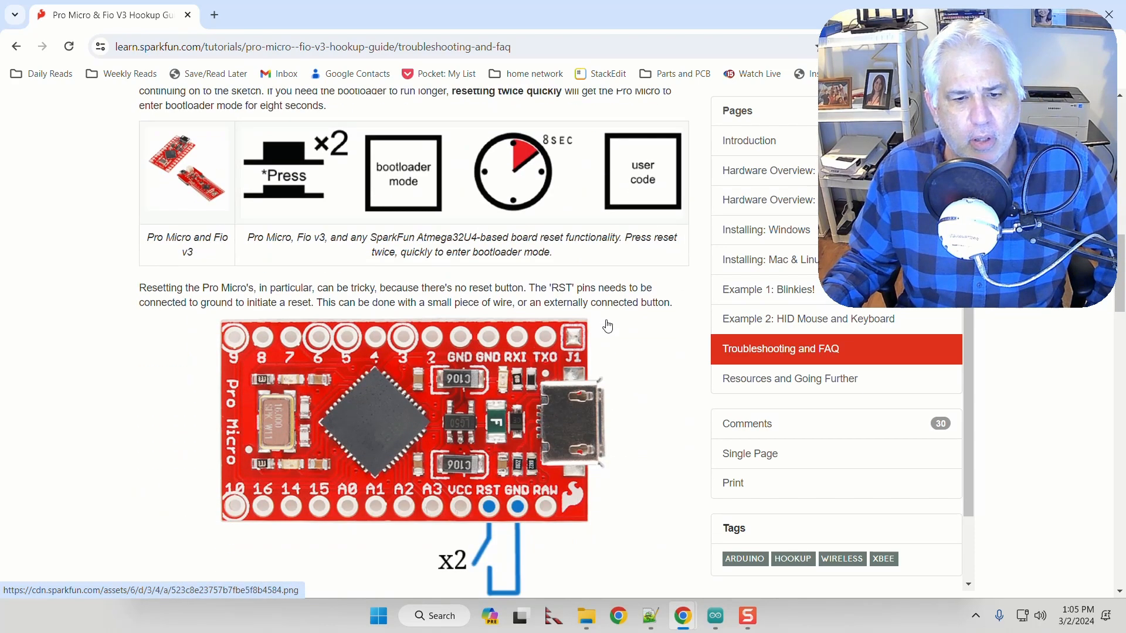
{"action": "scroll", "scroll_direction": "down", "scroll_amount": 3}
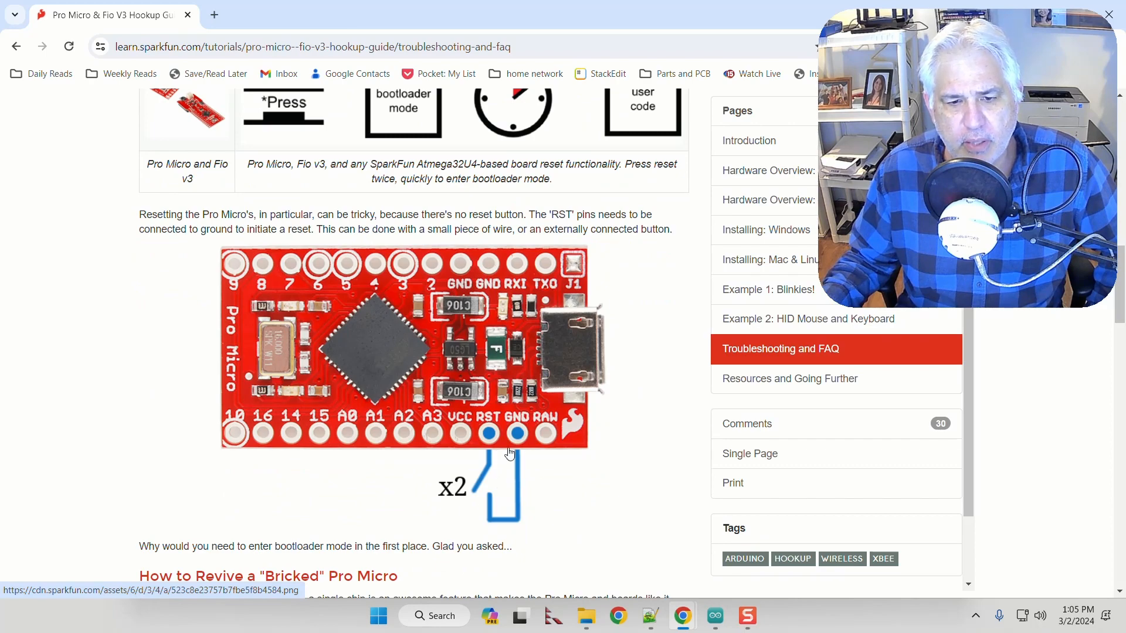
{"action": "mouse_move", "coordinate": [620, 437]}
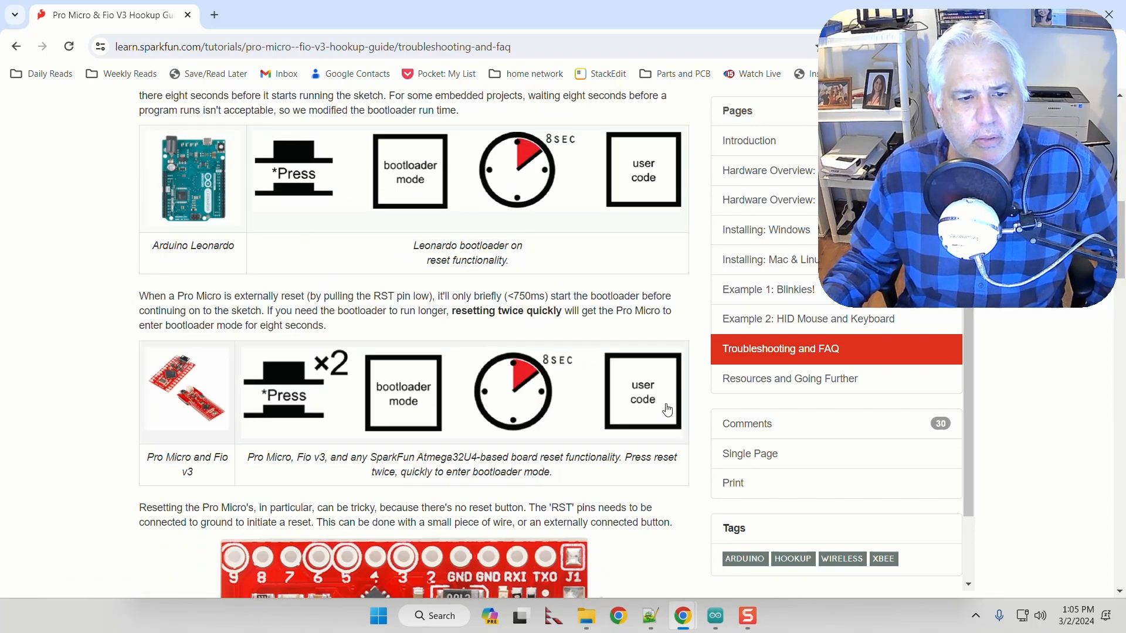
{"action": "scroll", "scroll_direction": "down", "scroll_amount": 3}
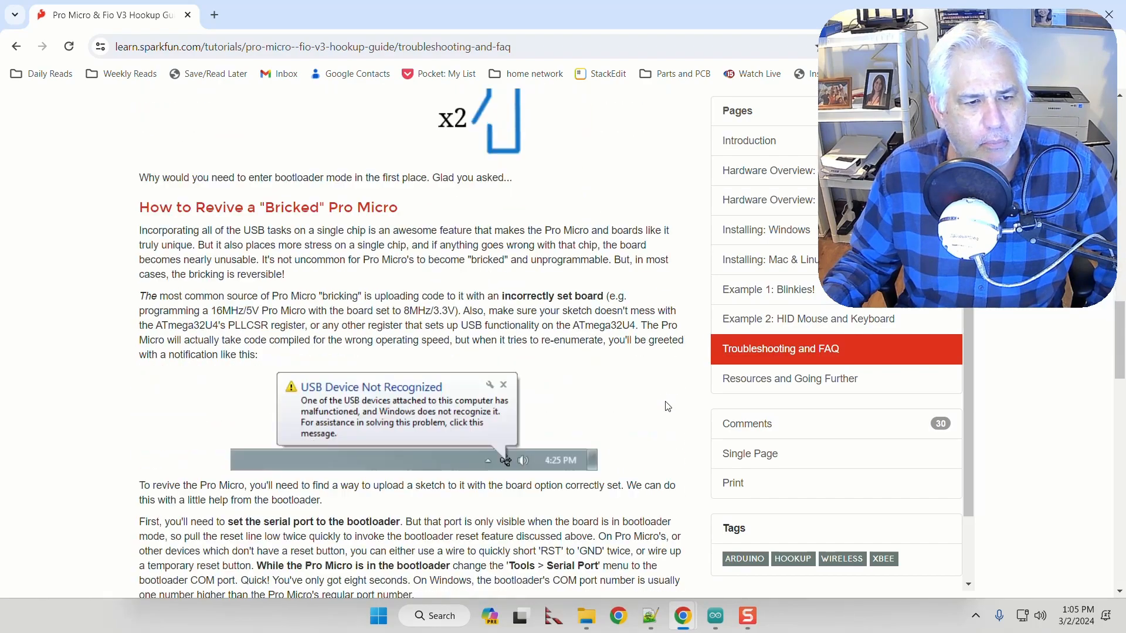
{"action": "scroll", "scroll_direction": "down", "scroll_amount": 3}
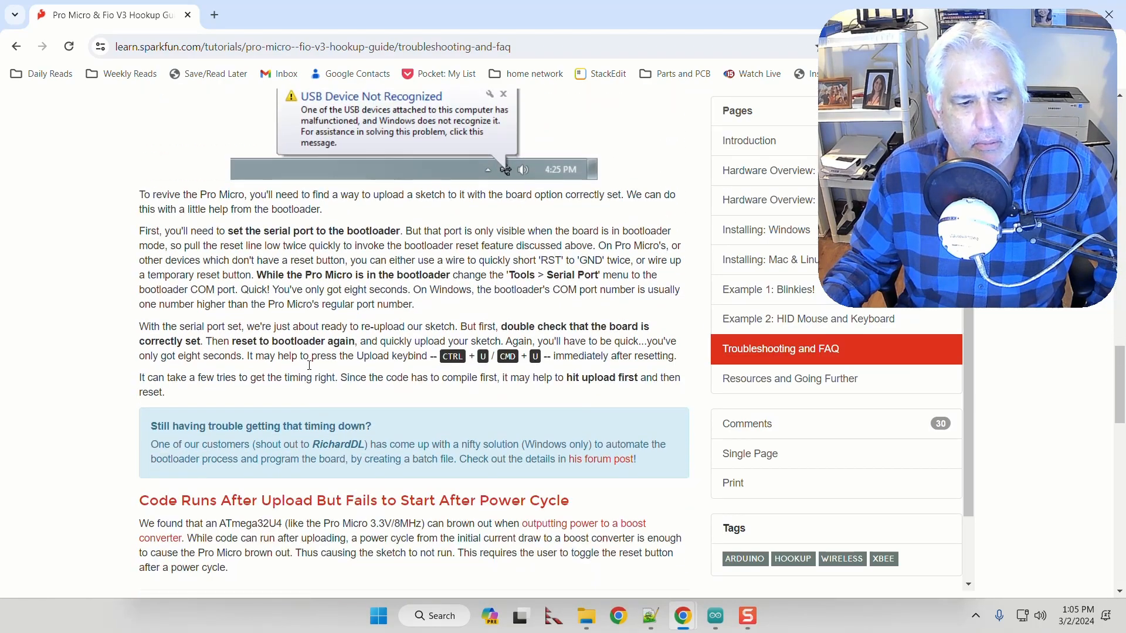